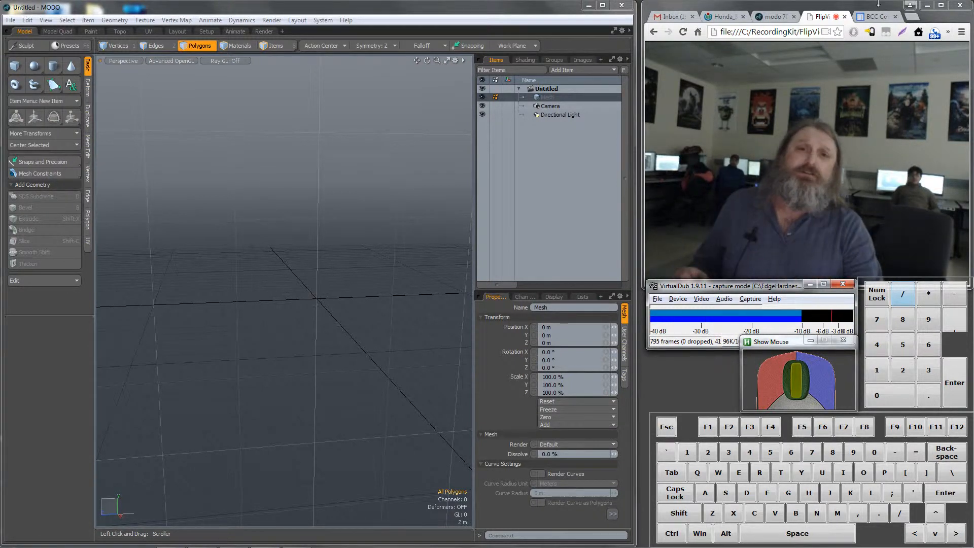
# Step: After checking the car reference photo, draw a Cube primitive box in the viewport
pyautogui.click(723, 16)
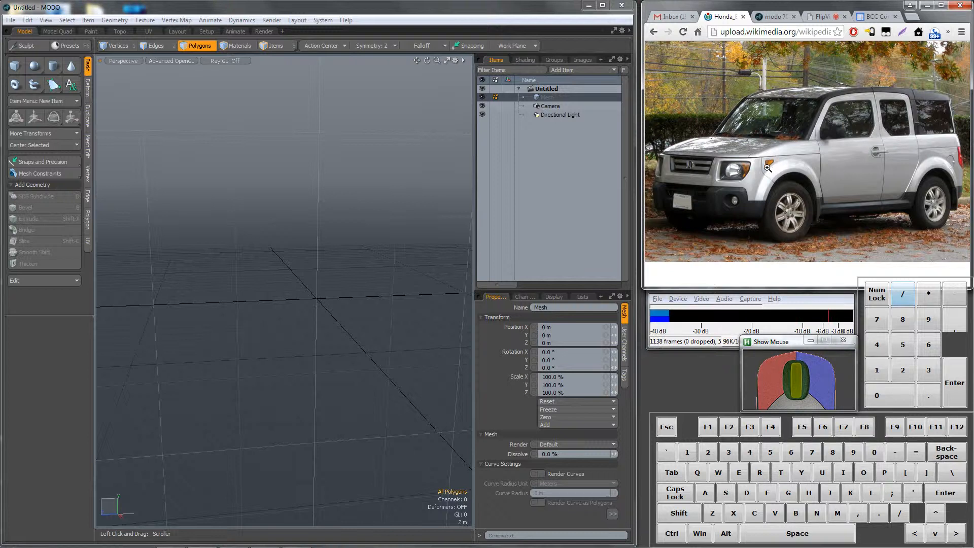
pyautogui.moveTo(826, 153)
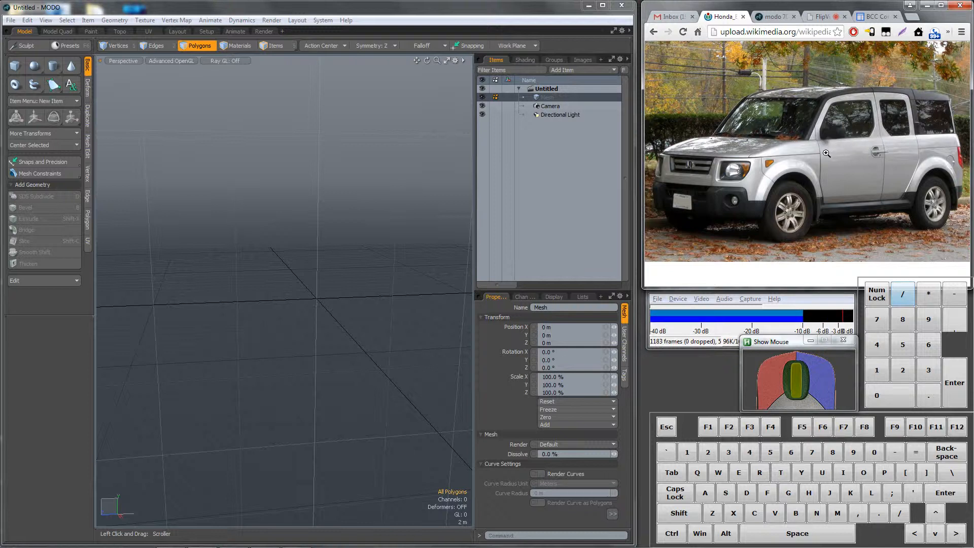
pyautogui.moveTo(859, 161)
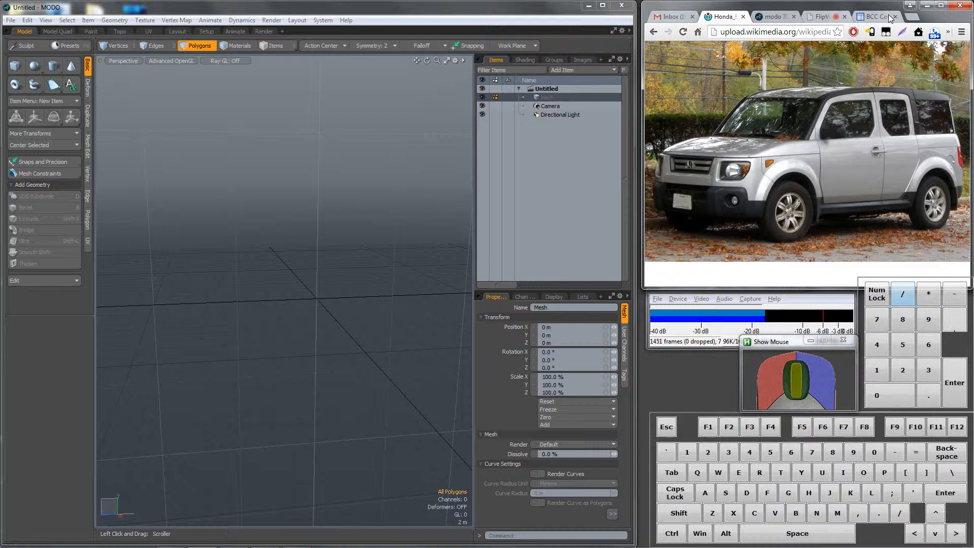
pyautogui.click(822, 16)
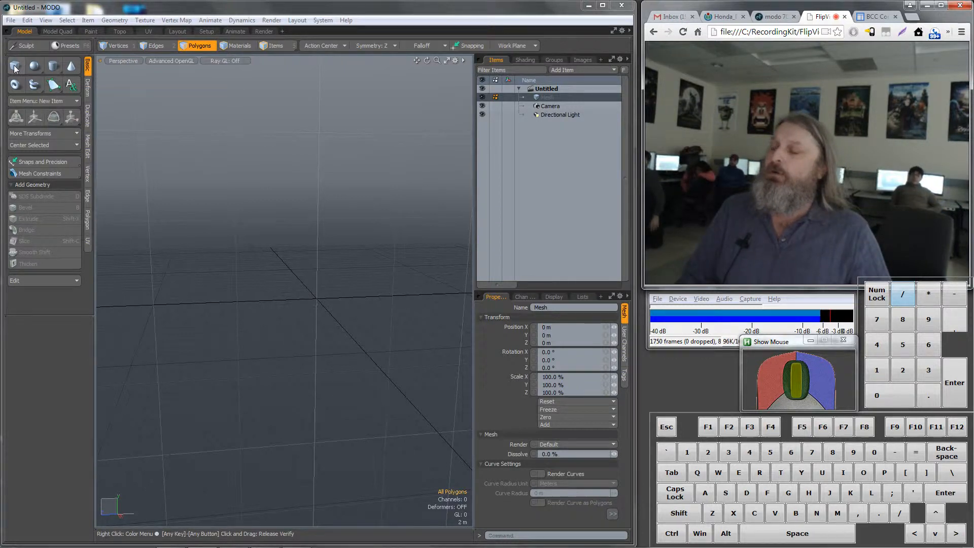
pyautogui.click(14, 66)
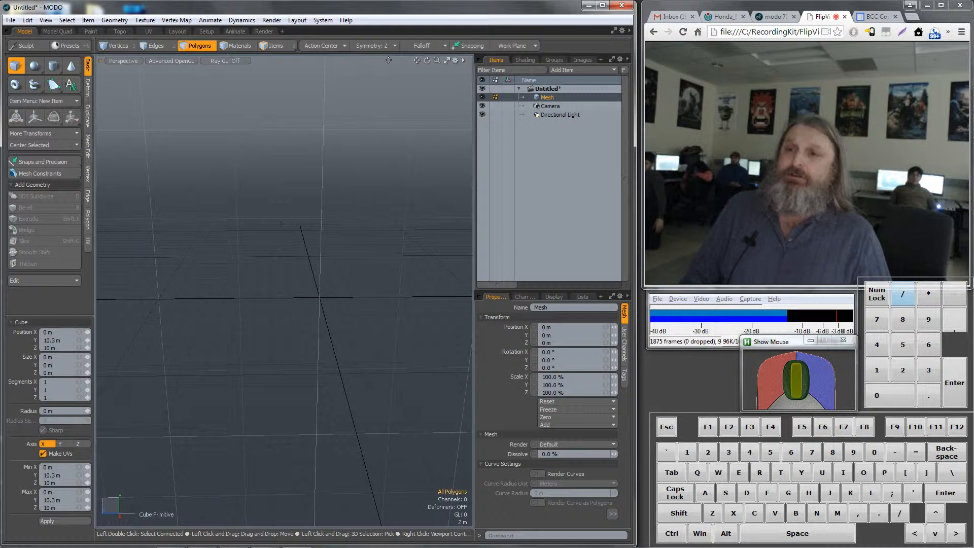
pyautogui.click(373, 45)
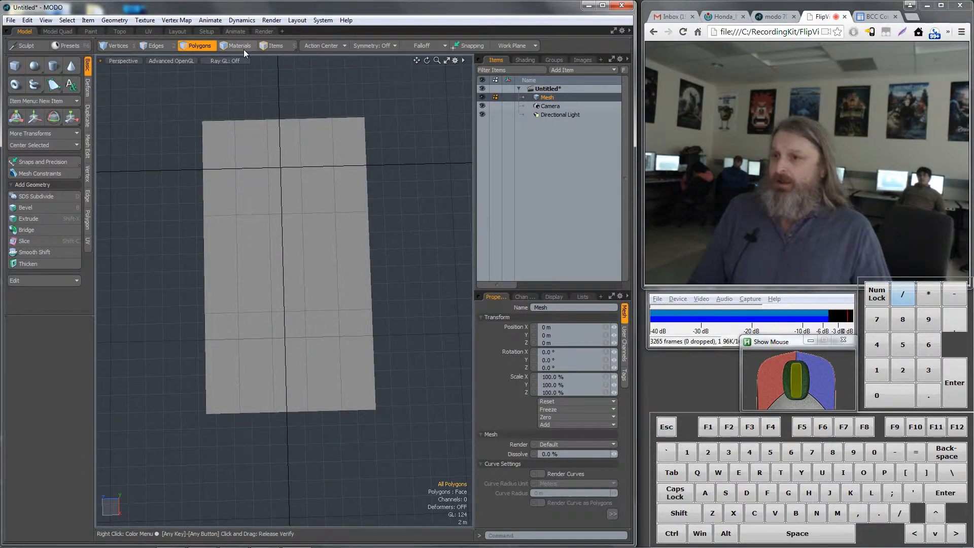
# Step: Switch to Edges selection mode to begin slicing loops around the box
pyautogui.click(274, 45)
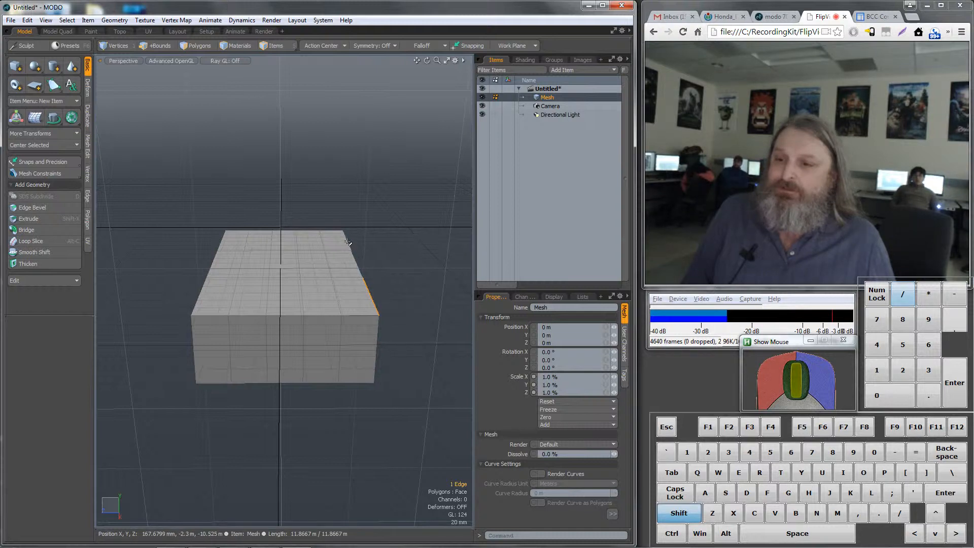
# Step: Move the outer top edge loops down about 12 mm on Y for sloped shoulders
pyautogui.click(156, 45)
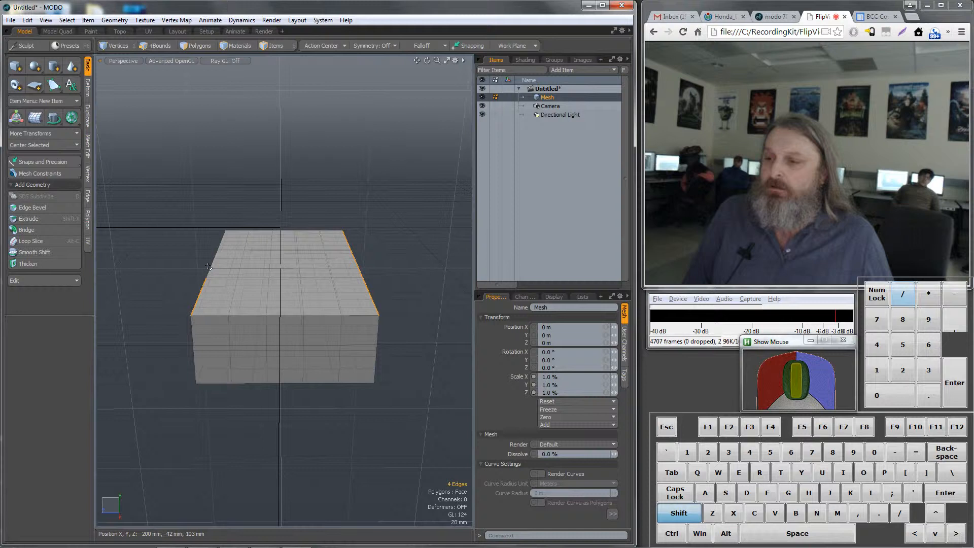
pyautogui.click(157, 45)
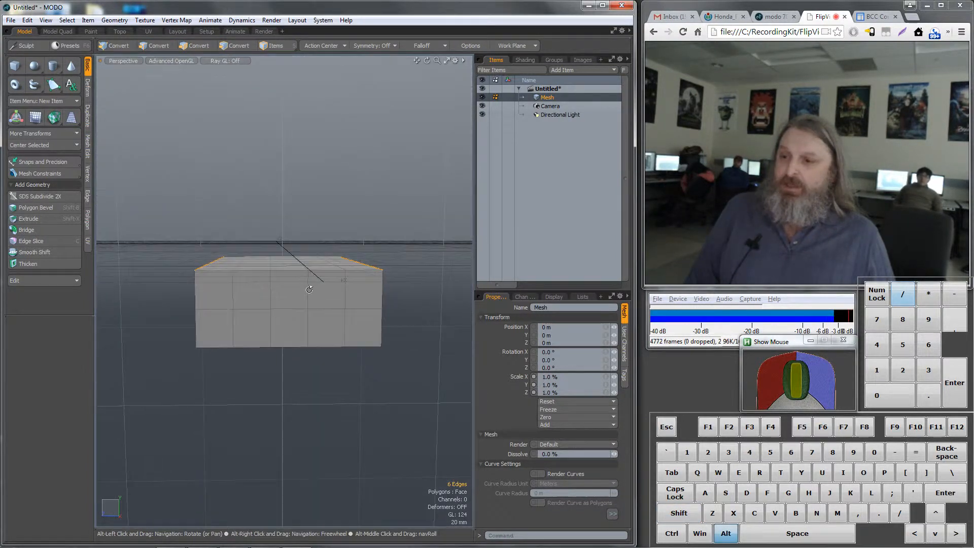
pyautogui.click(156, 45)
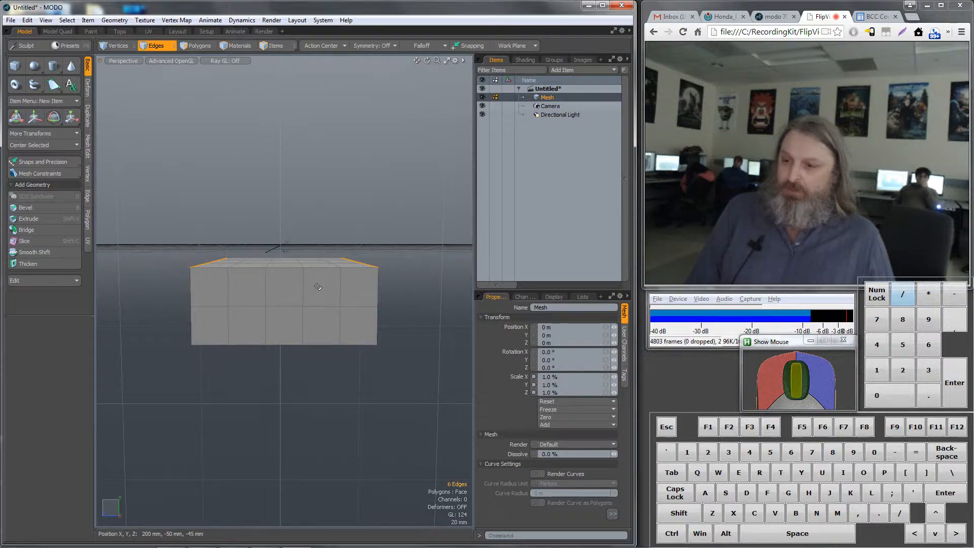
pyautogui.click(71, 116)
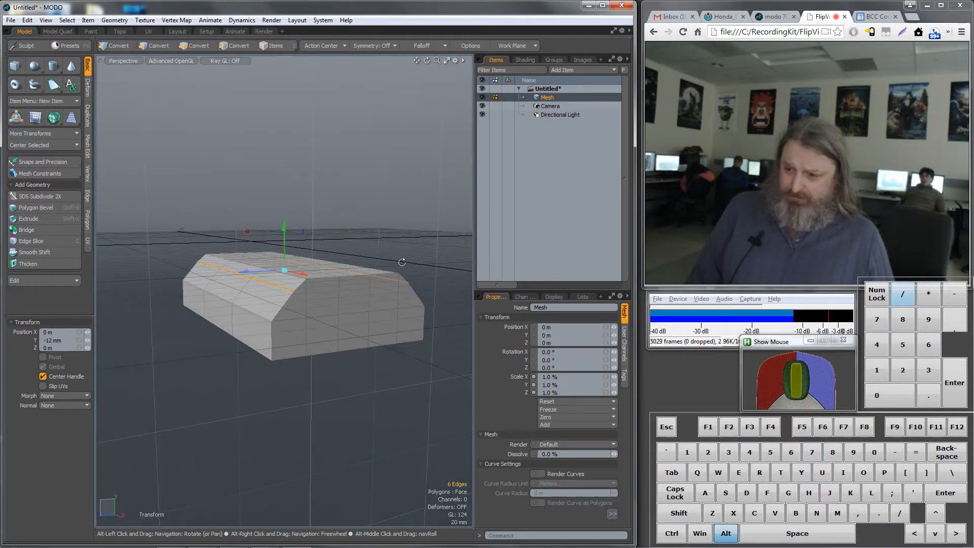
pyautogui.click(156, 45)
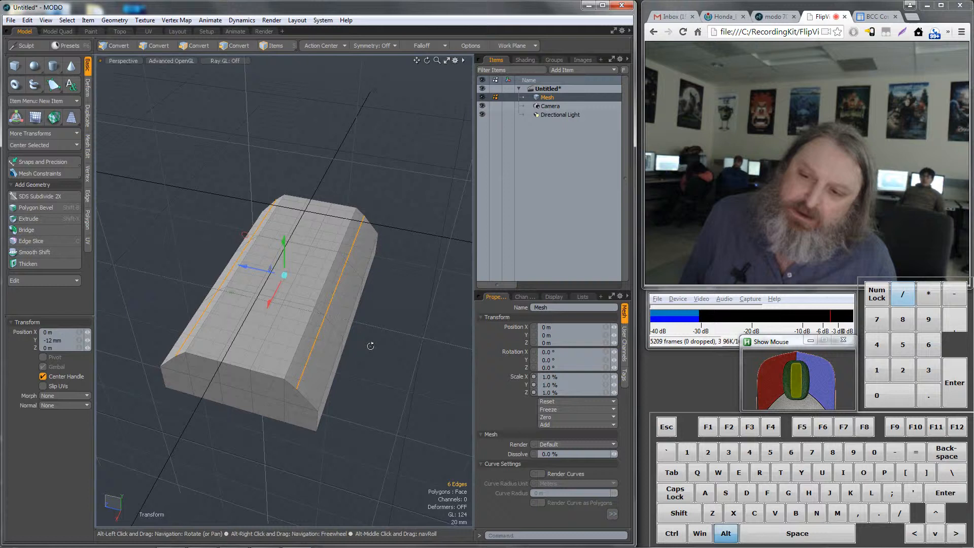
pyautogui.click(158, 45)
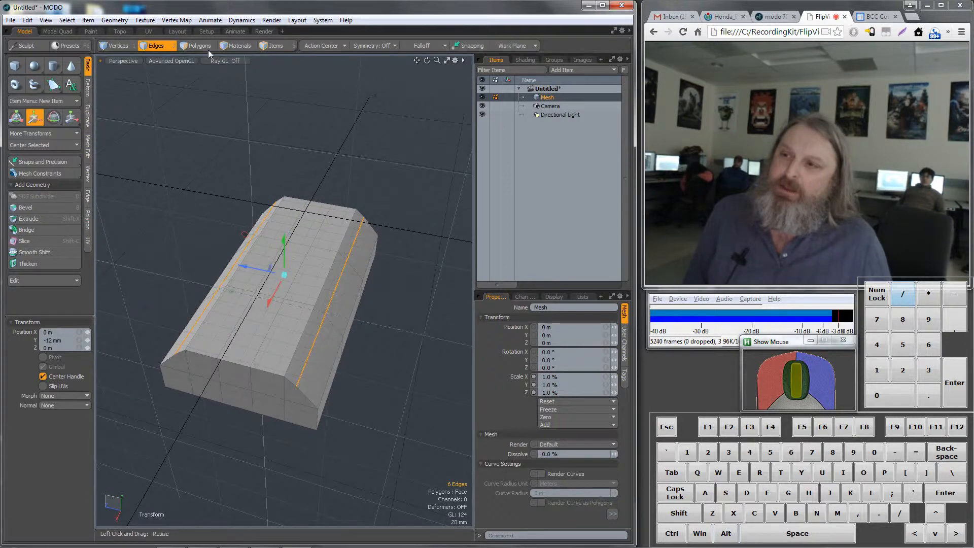
pyautogui.click(199, 46)
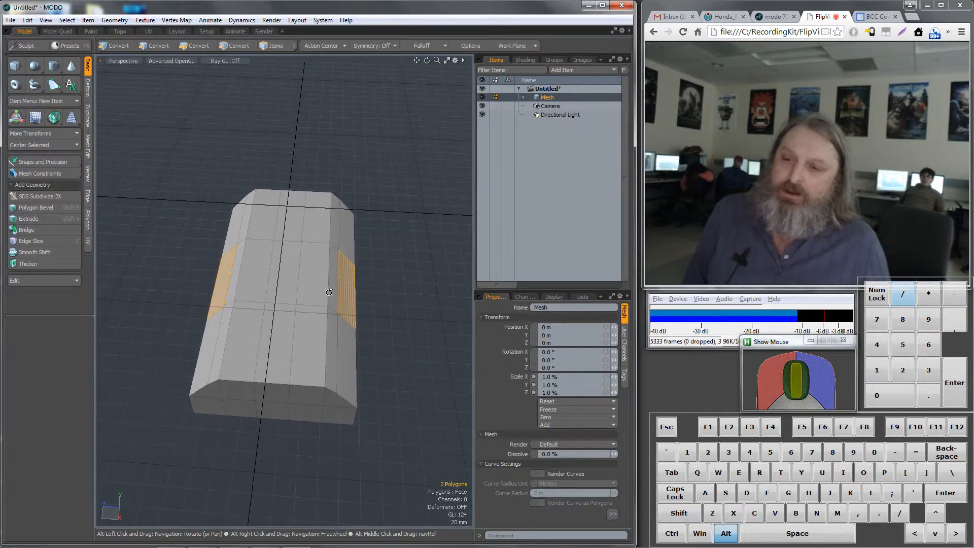
# Step: Bevel the two selected side polygons outward via Modeling Operations > Bevel
pyautogui.rightClick(329, 292)
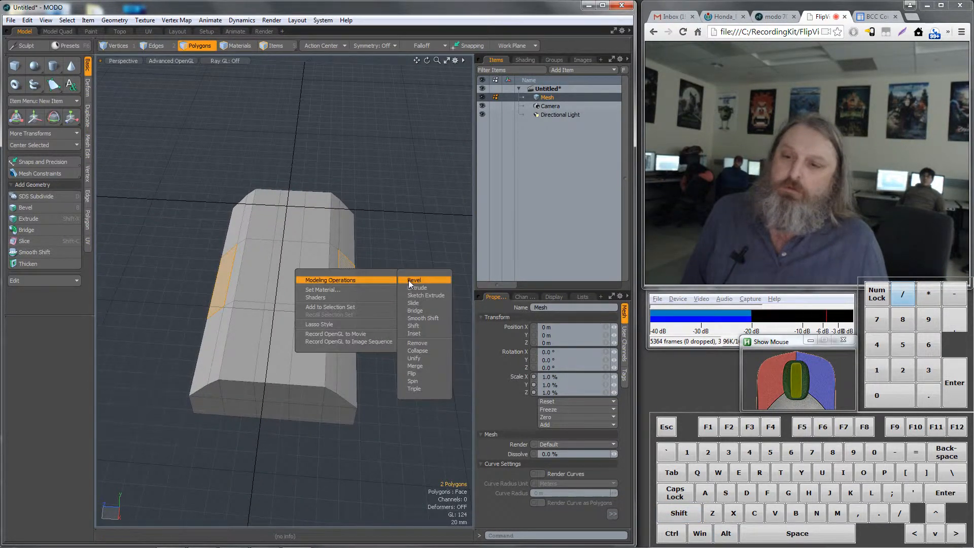
pyautogui.click(414, 280)
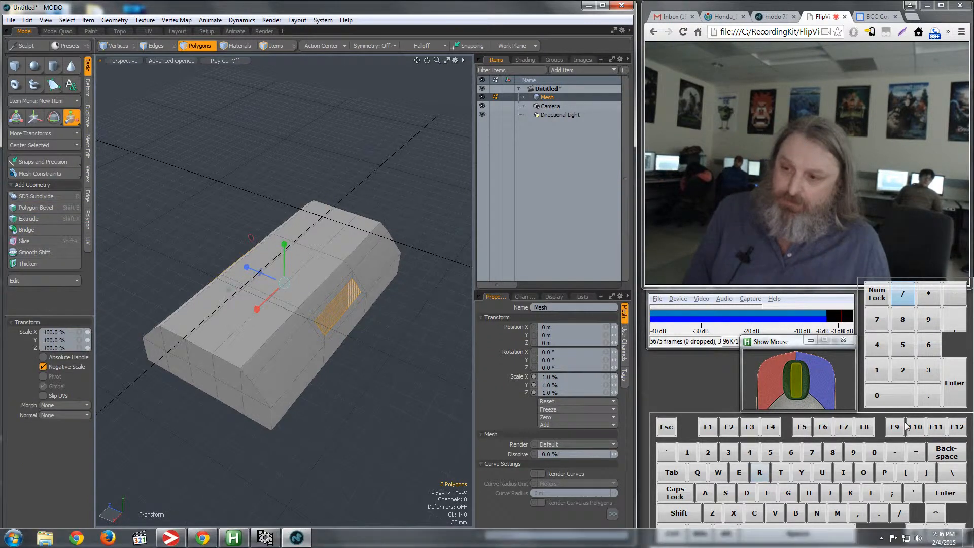
pyautogui.moveTo(247, 272)
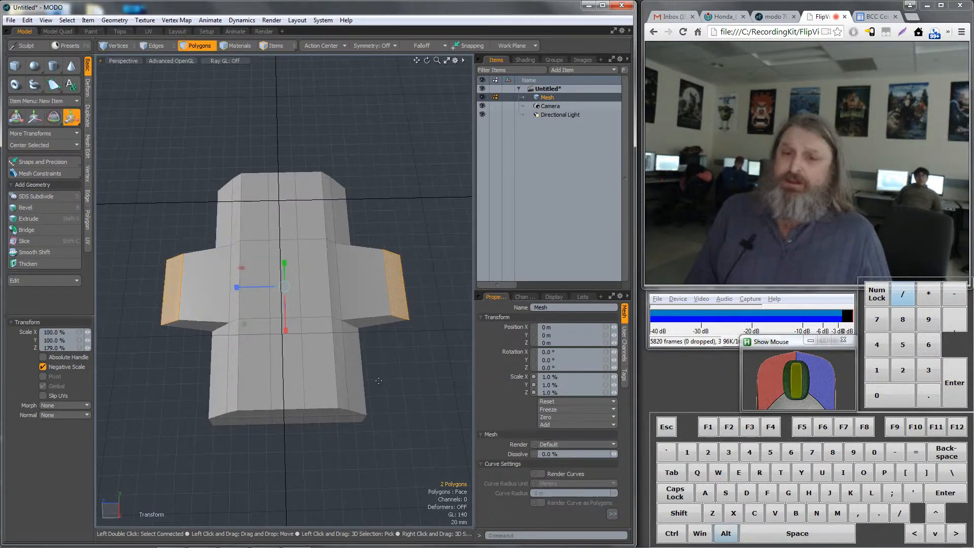
pyautogui.moveTo(394, 477)
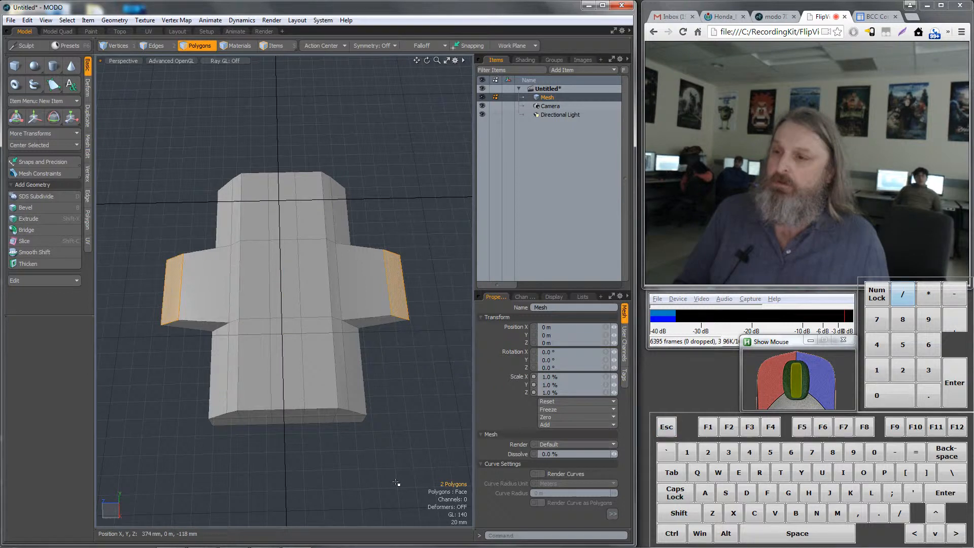
# Step: Deselect all polygons by clicking empty space in the viewport
pyautogui.click(409, 163)
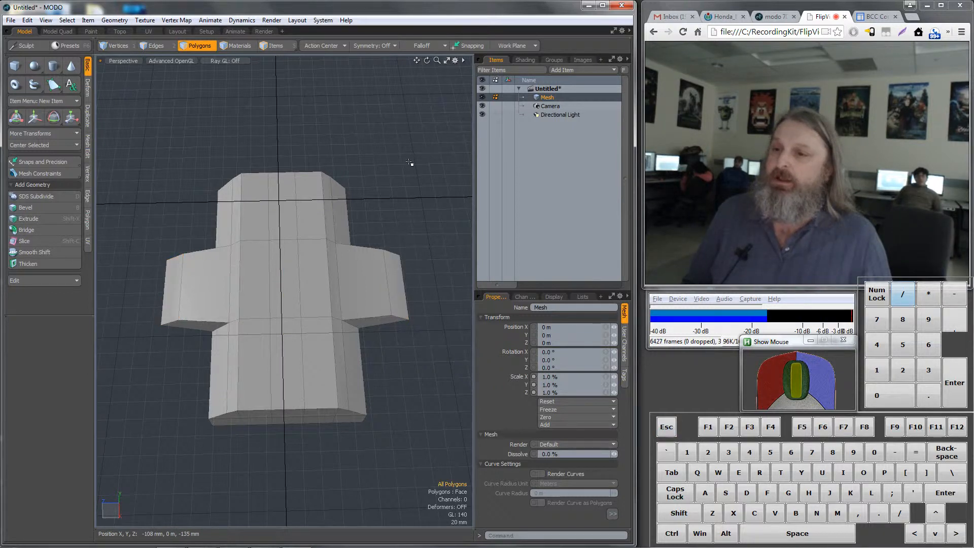
pyautogui.moveTo(392, 343)
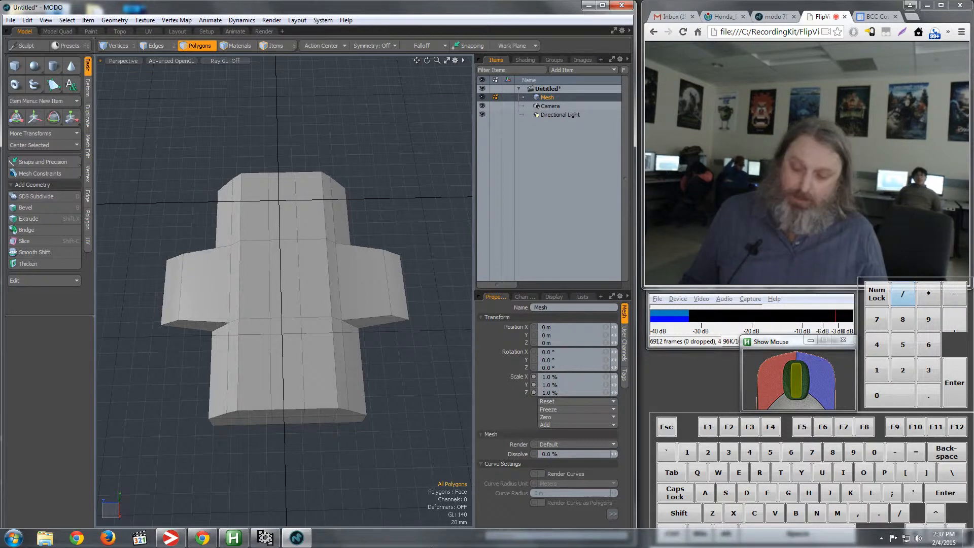
# Step: Toggle subdivision surfaces with Tab and collapse the Transform properties section
pyautogui.press('Tab')
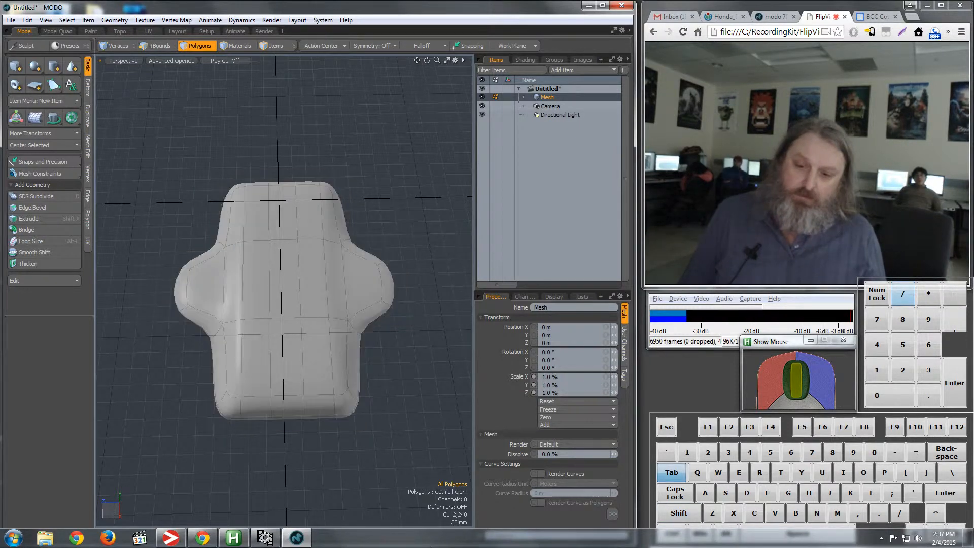
pyautogui.click(156, 45)
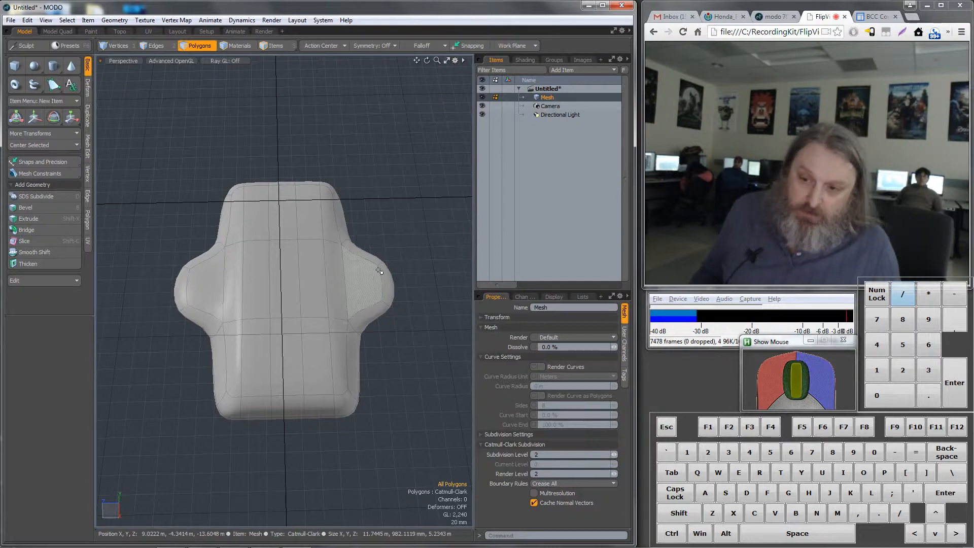
# Step: Set the Catmull-Clark Subdivision Level to 3 in Properties
pyautogui.scroll(3)
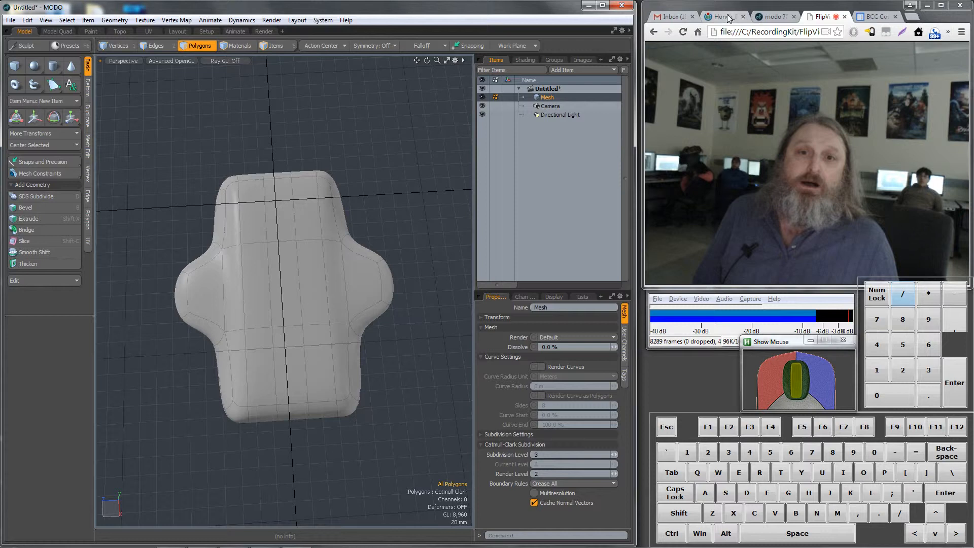
# Step: Show the Honda Element reference photo in the browser
pyautogui.click(724, 16)
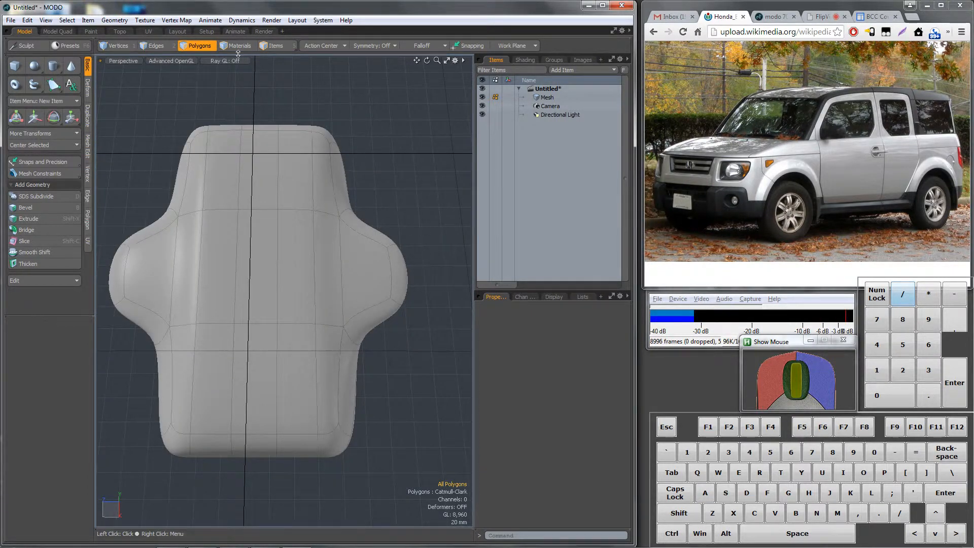
# Step: In Edges mode, select the eight edges ringing both side-bulge ends
pyautogui.click(155, 45)
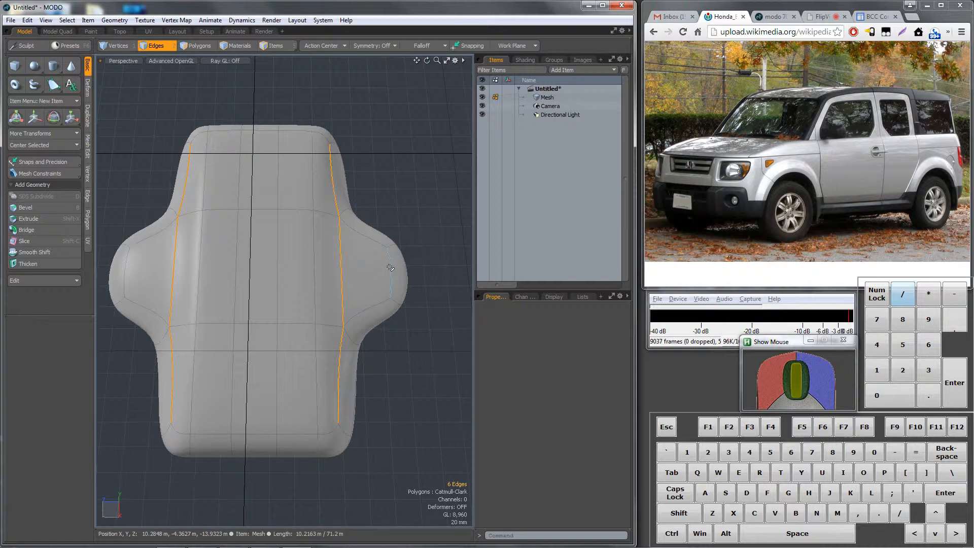
pyautogui.click(390, 268)
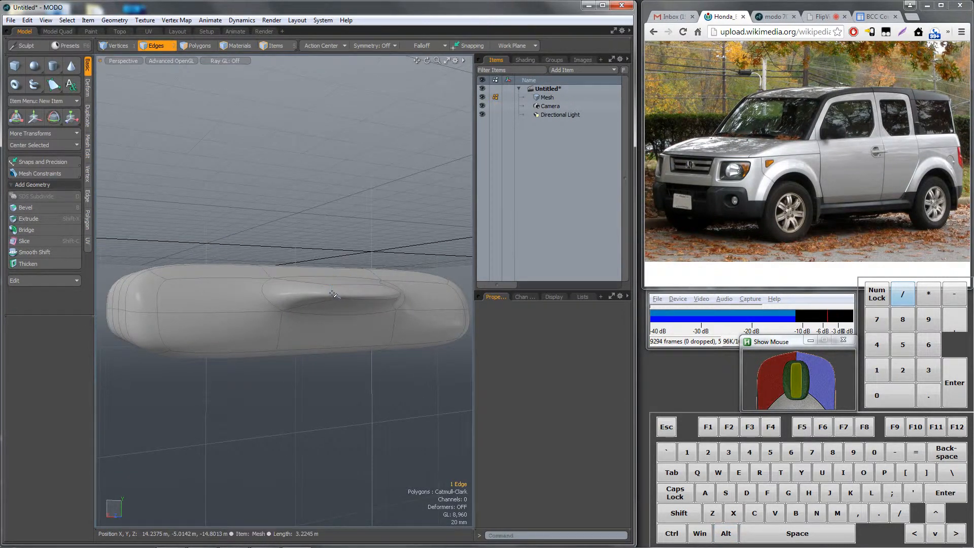
pyautogui.click(333, 294)
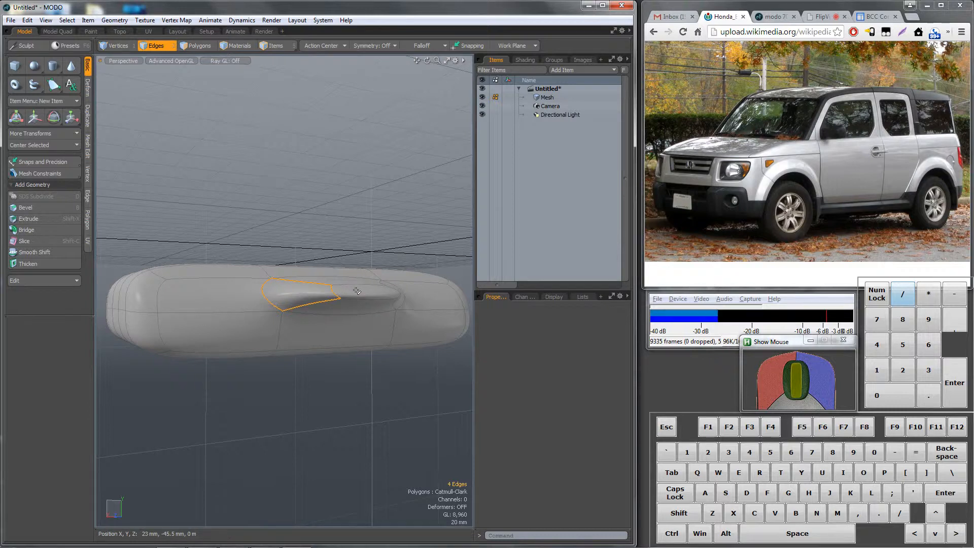
pyautogui.click(335, 294)
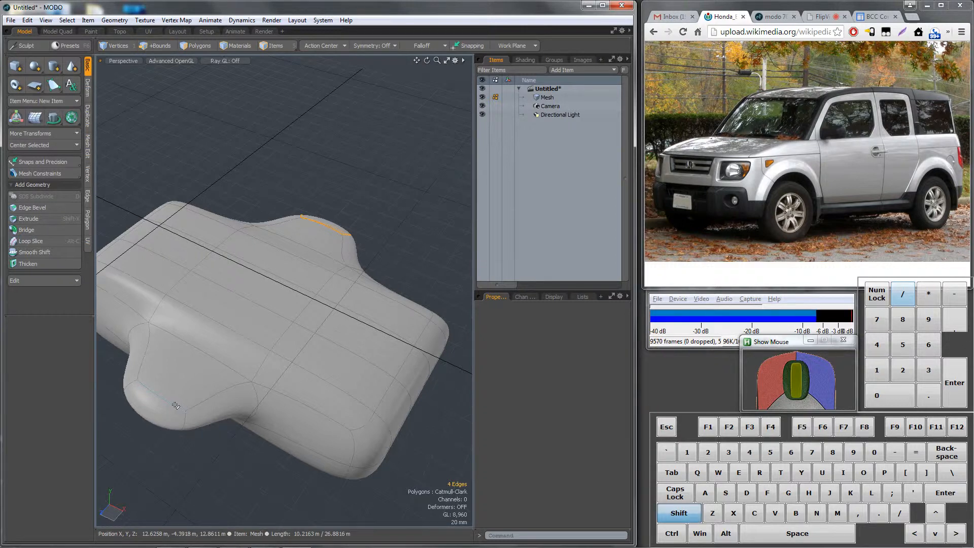
pyautogui.click(161, 407)
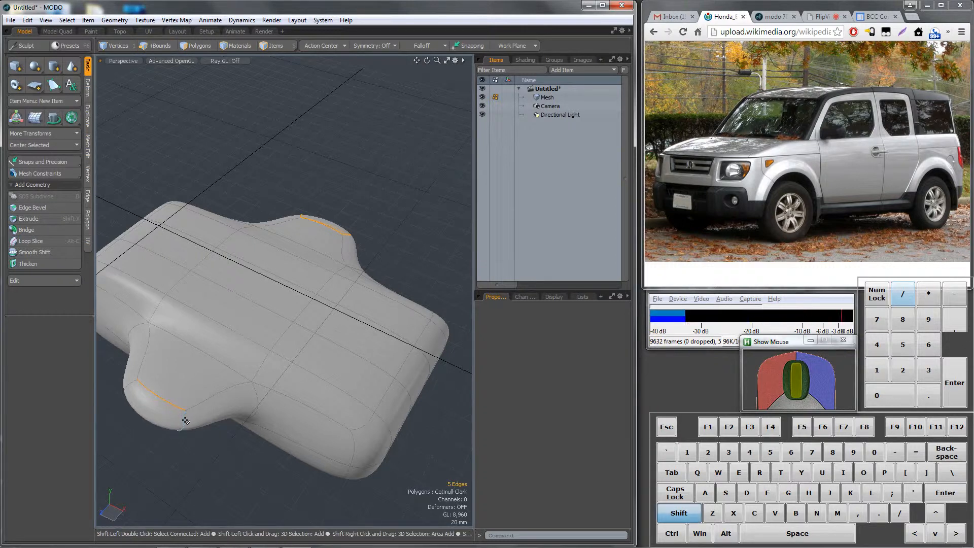
pyautogui.click(155, 45)
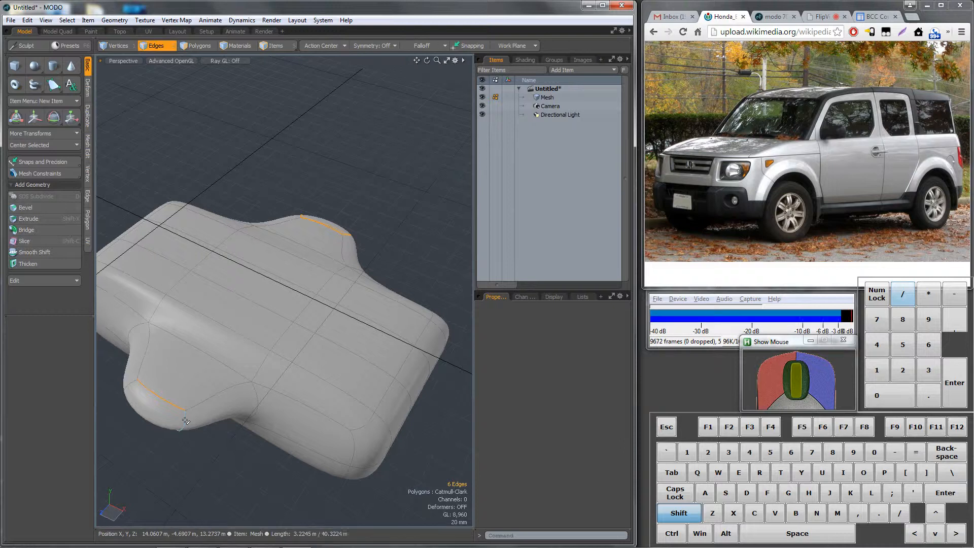
pyautogui.click(174, 410)
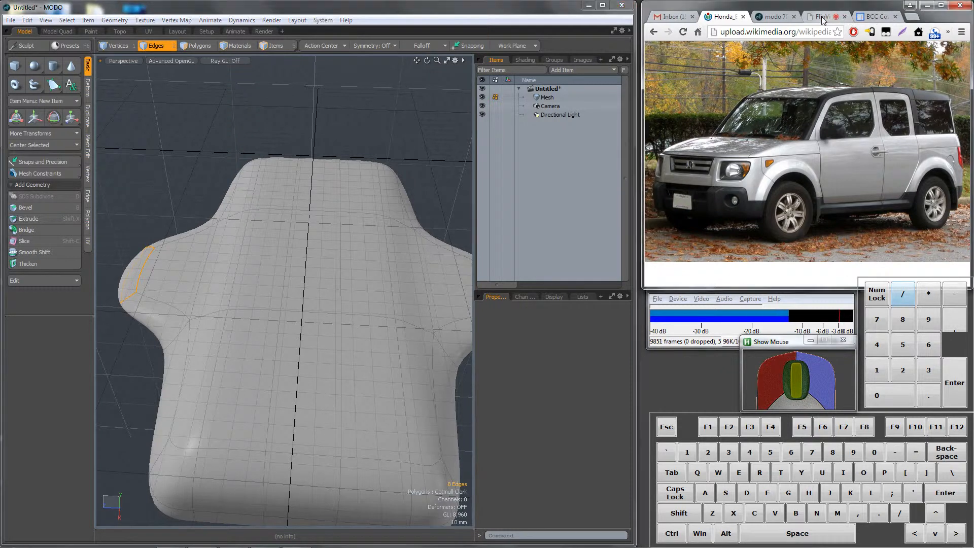
# Step: Switch the browser back to the webcam page
pyautogui.click(820, 16)
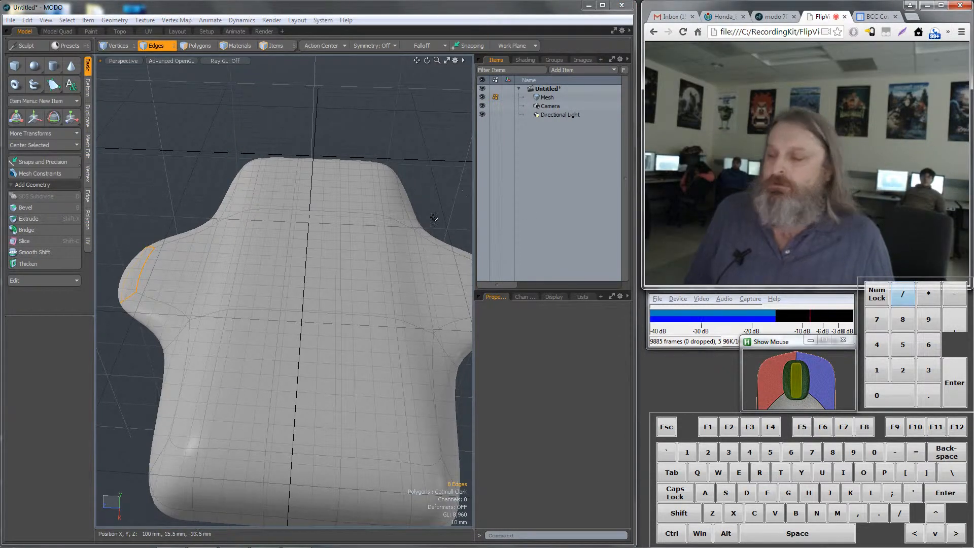
pyautogui.moveTo(118, 277)
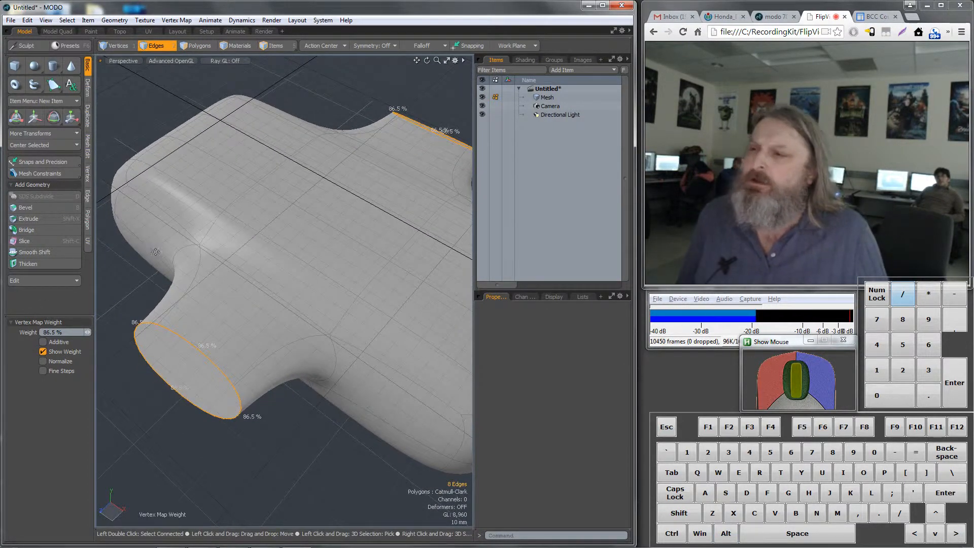
# Step: Switch to Vertices mode and weight the two bulge-tip vertices to 21.5%
pyautogui.click(117, 45)
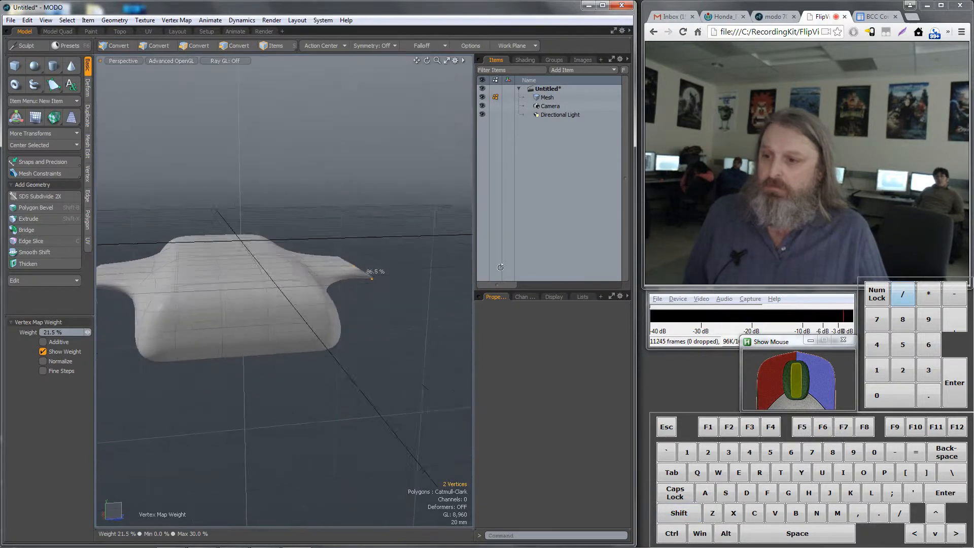
# Step: Select the ten polygons capping the bulge's rounded end and raise the weight to 100%
pyautogui.click(116, 45)
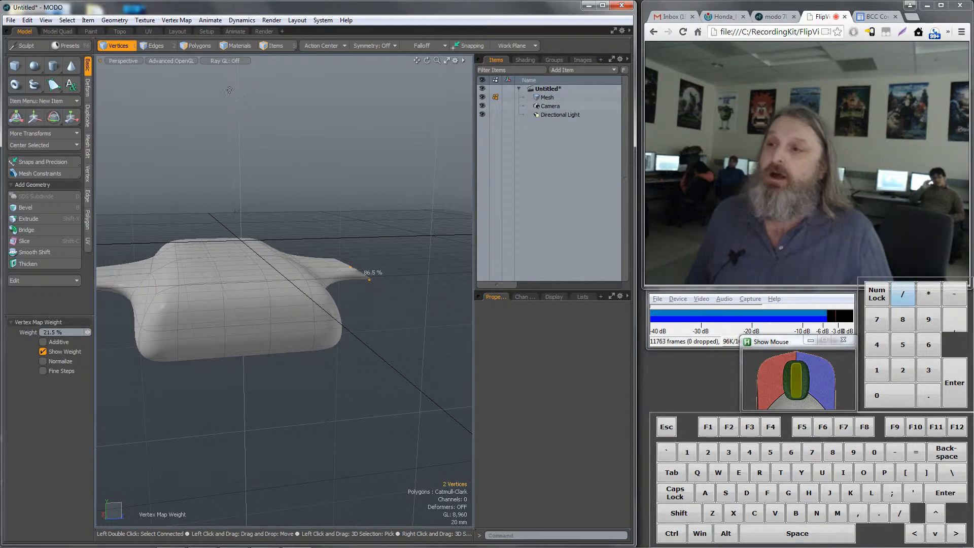
pyautogui.click(198, 45)
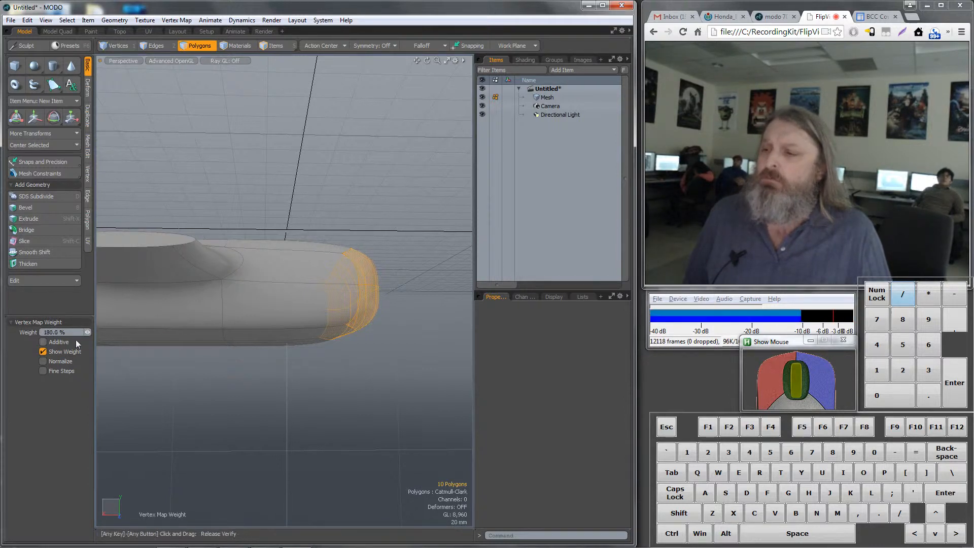
# Step: Drag the ten end polygons' weight down to 21.5%, then zoom out to the whole body
pyautogui.click(42, 341)
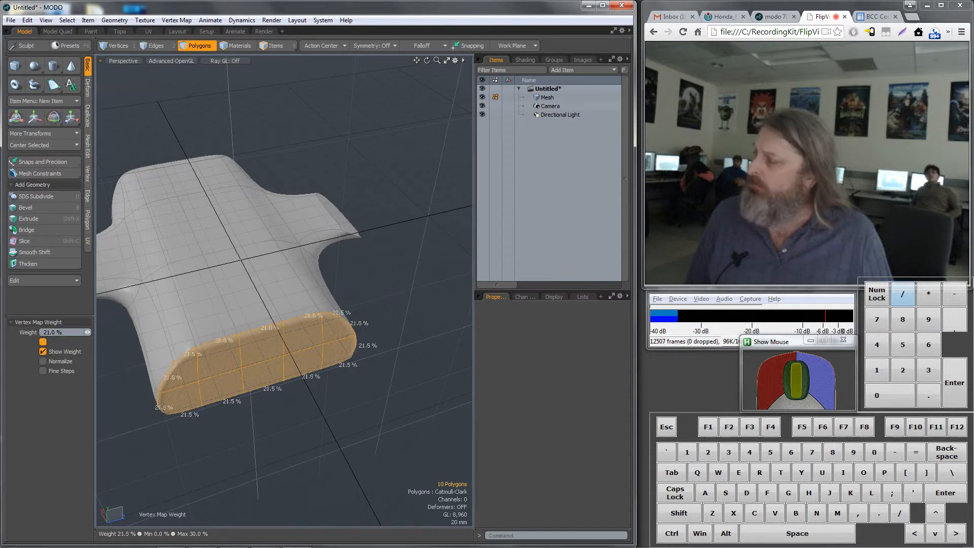
pyautogui.click(43, 342)
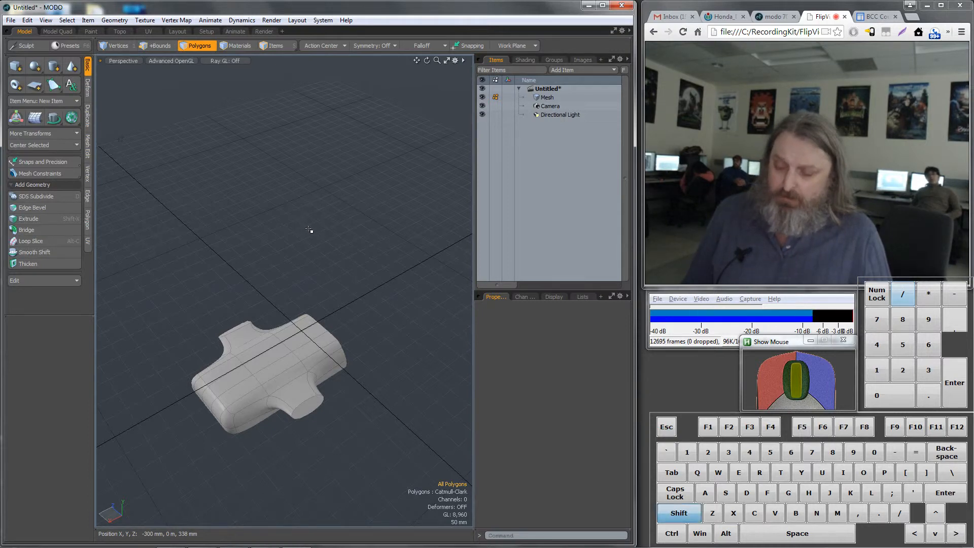
pyautogui.press('Tab')
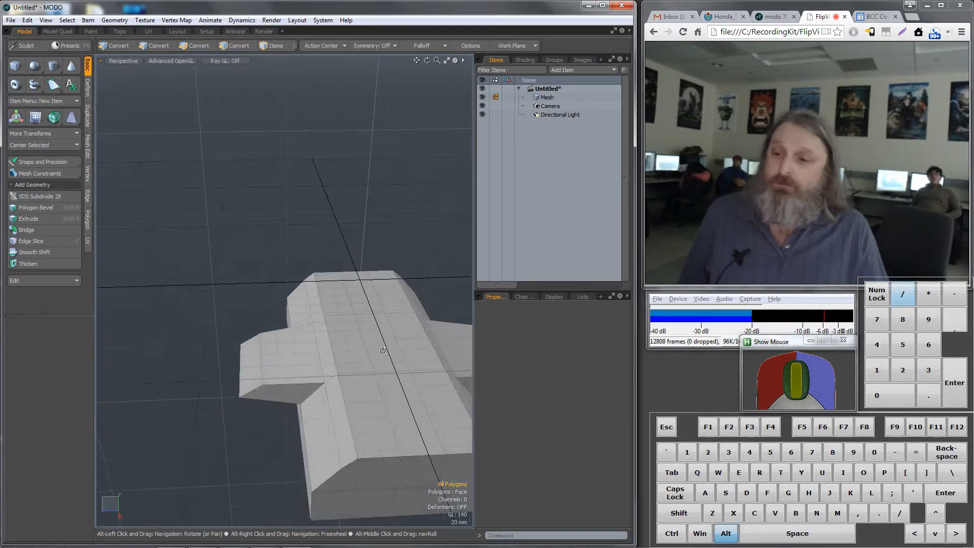
pyautogui.press('Tab')
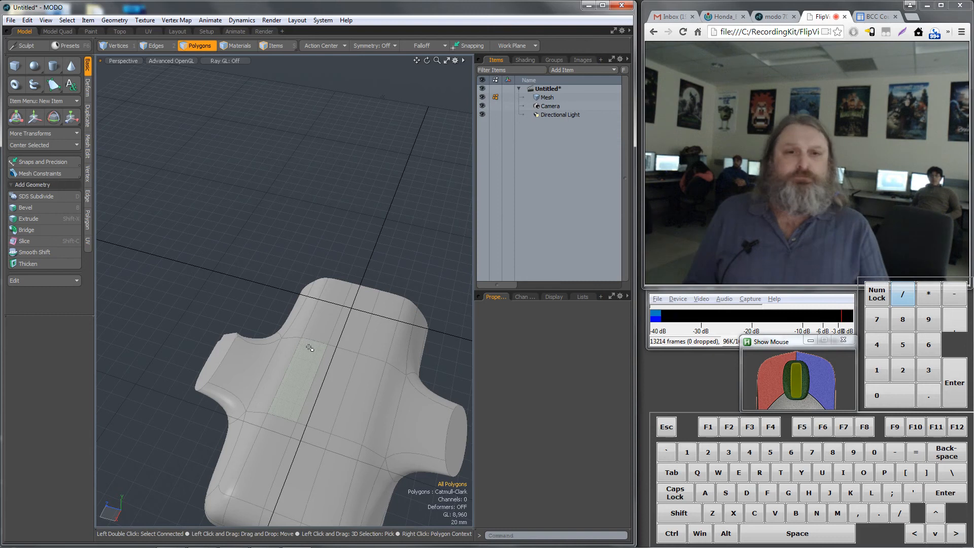
pyautogui.click(750, 299)
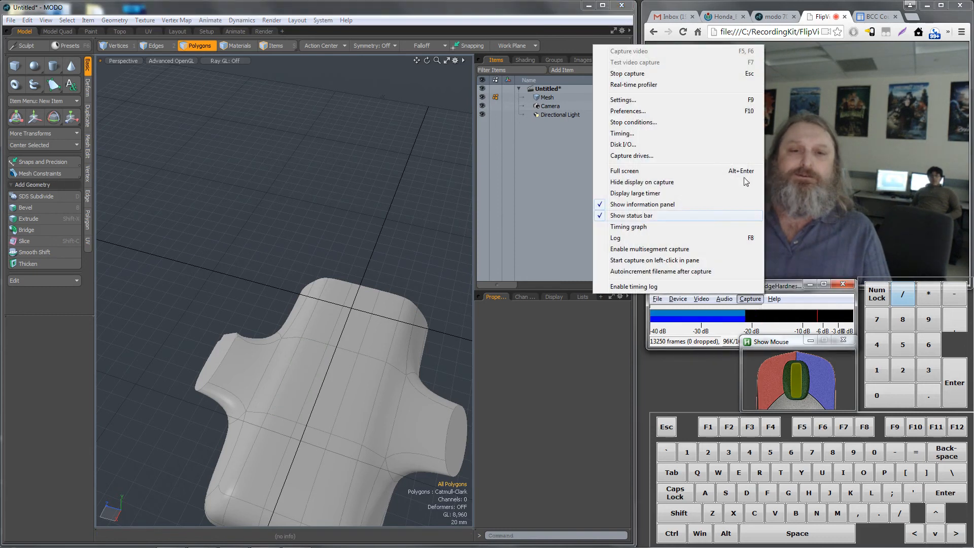